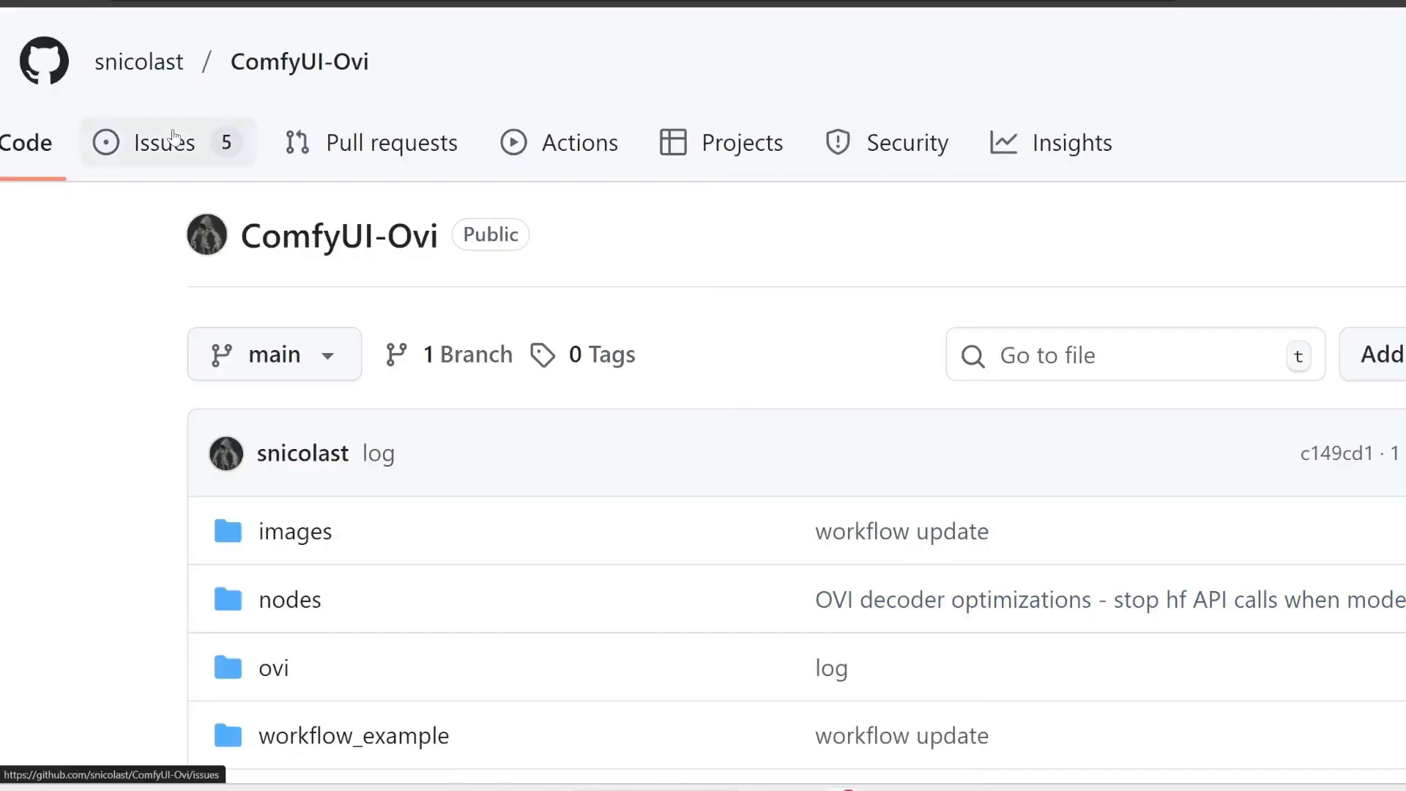
# Step: Scroll the ComfyUI-Ovi README to the Requirements and Installation sections and highlight an install command
pyautogui.scroll(-3)
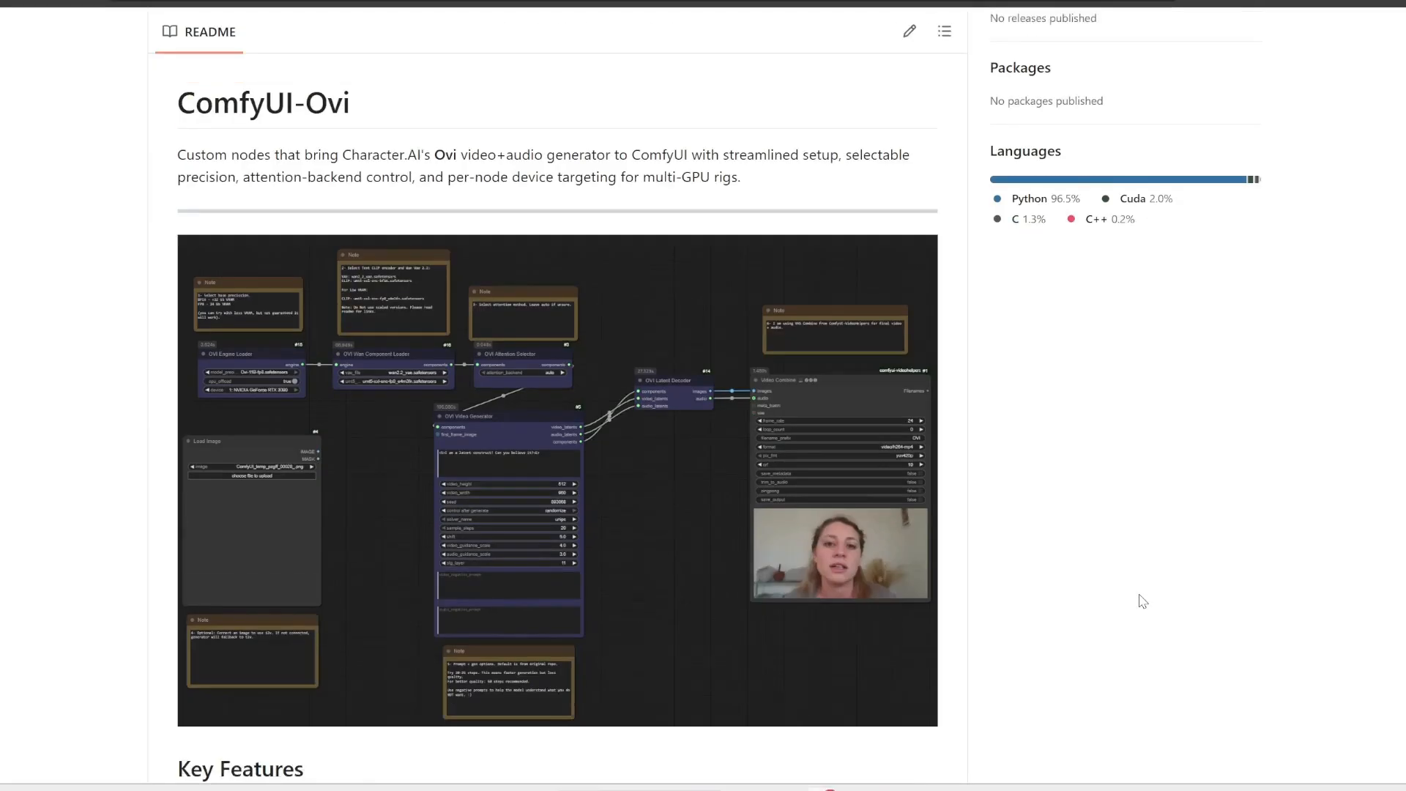
pyautogui.scroll(-3)
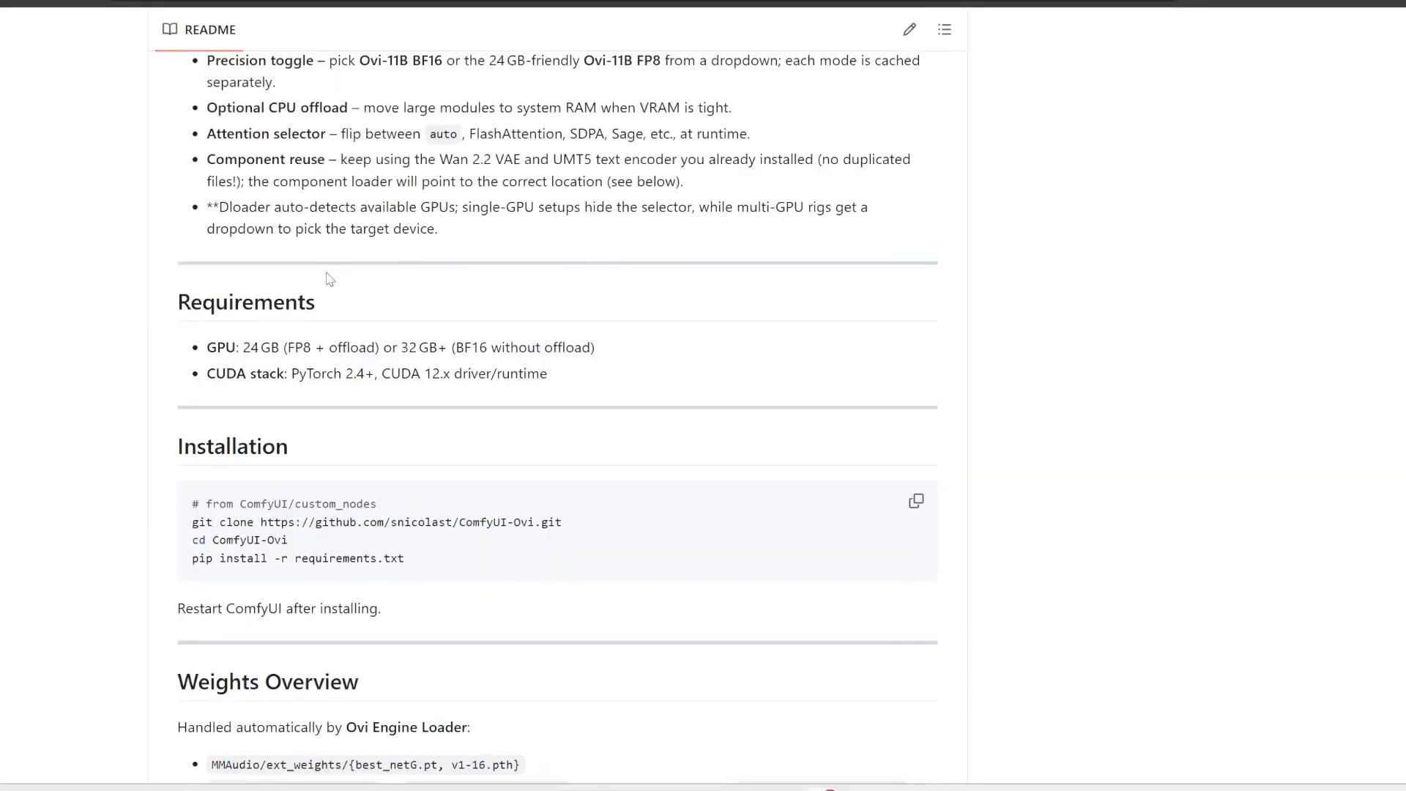
pyautogui.scroll(-3)
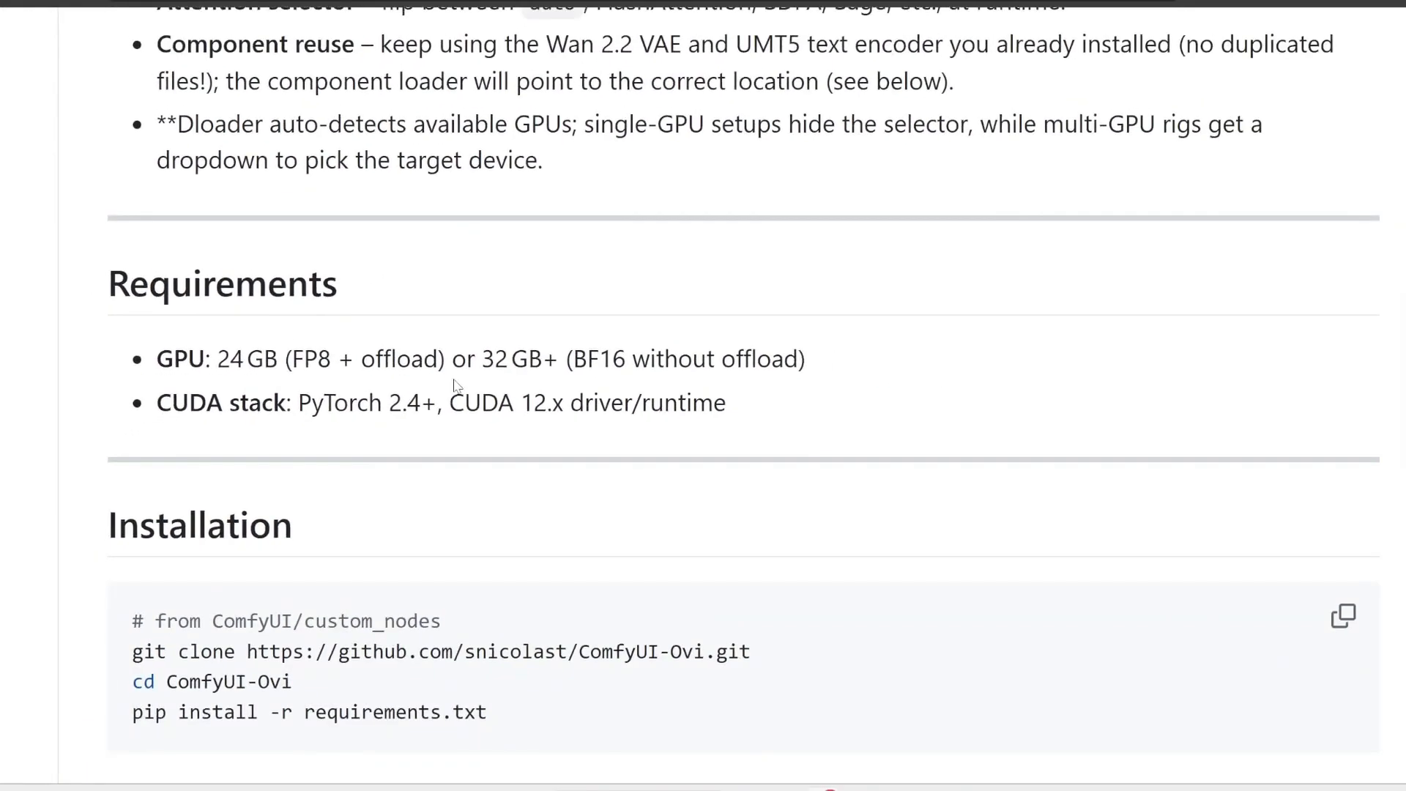
pyautogui.moveTo(450, 403); pyautogui.dragTo(726, 403)
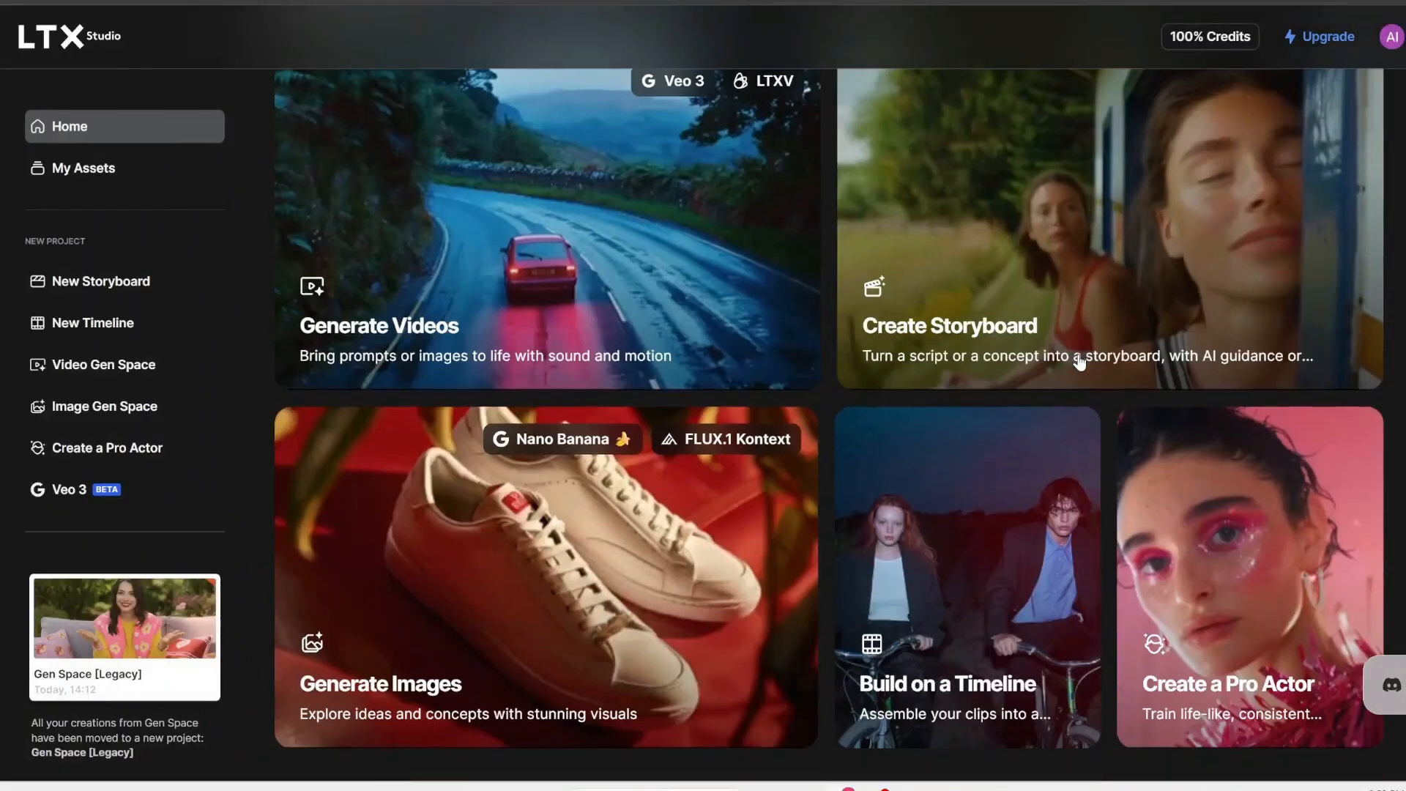
pyautogui.scroll(-3)
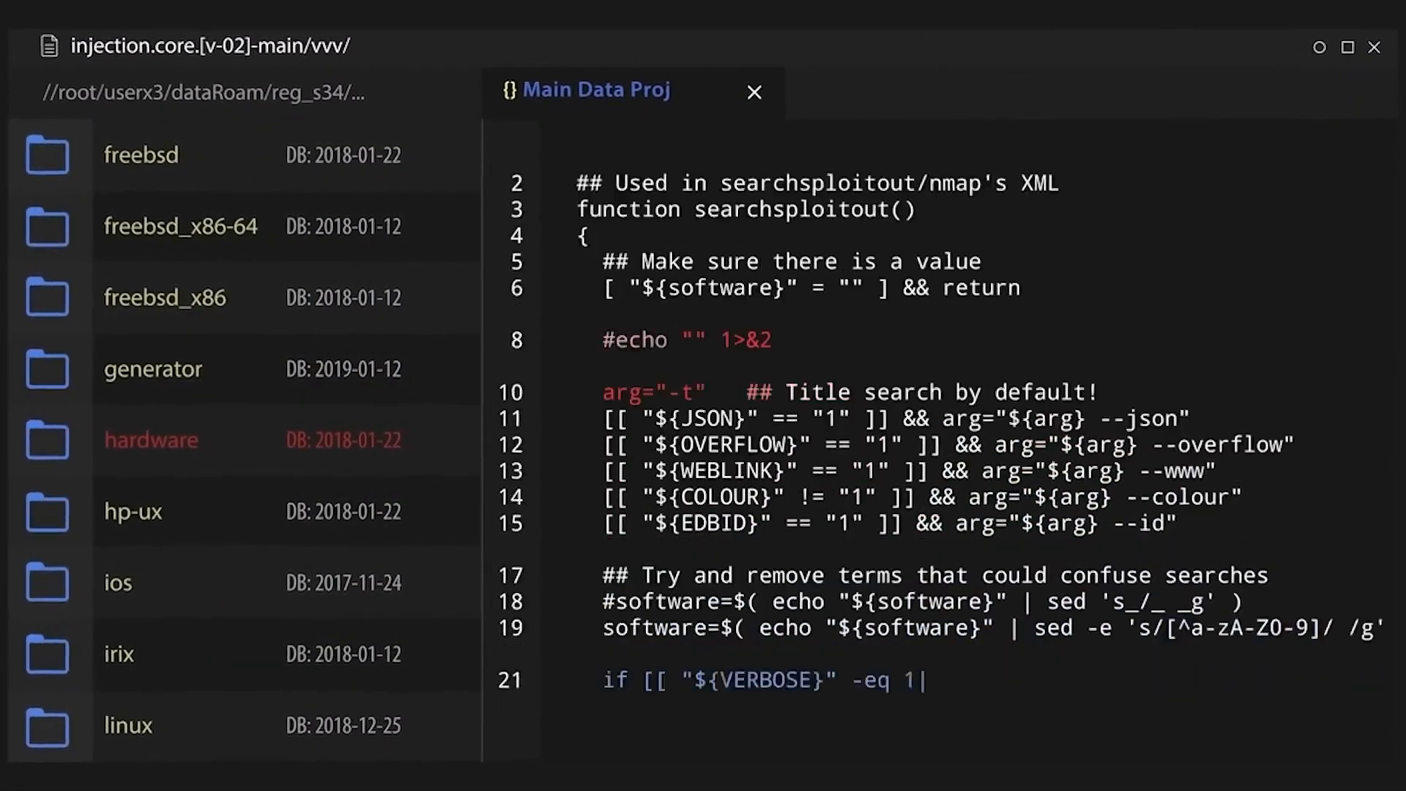
pyautogui.scroll(-3)
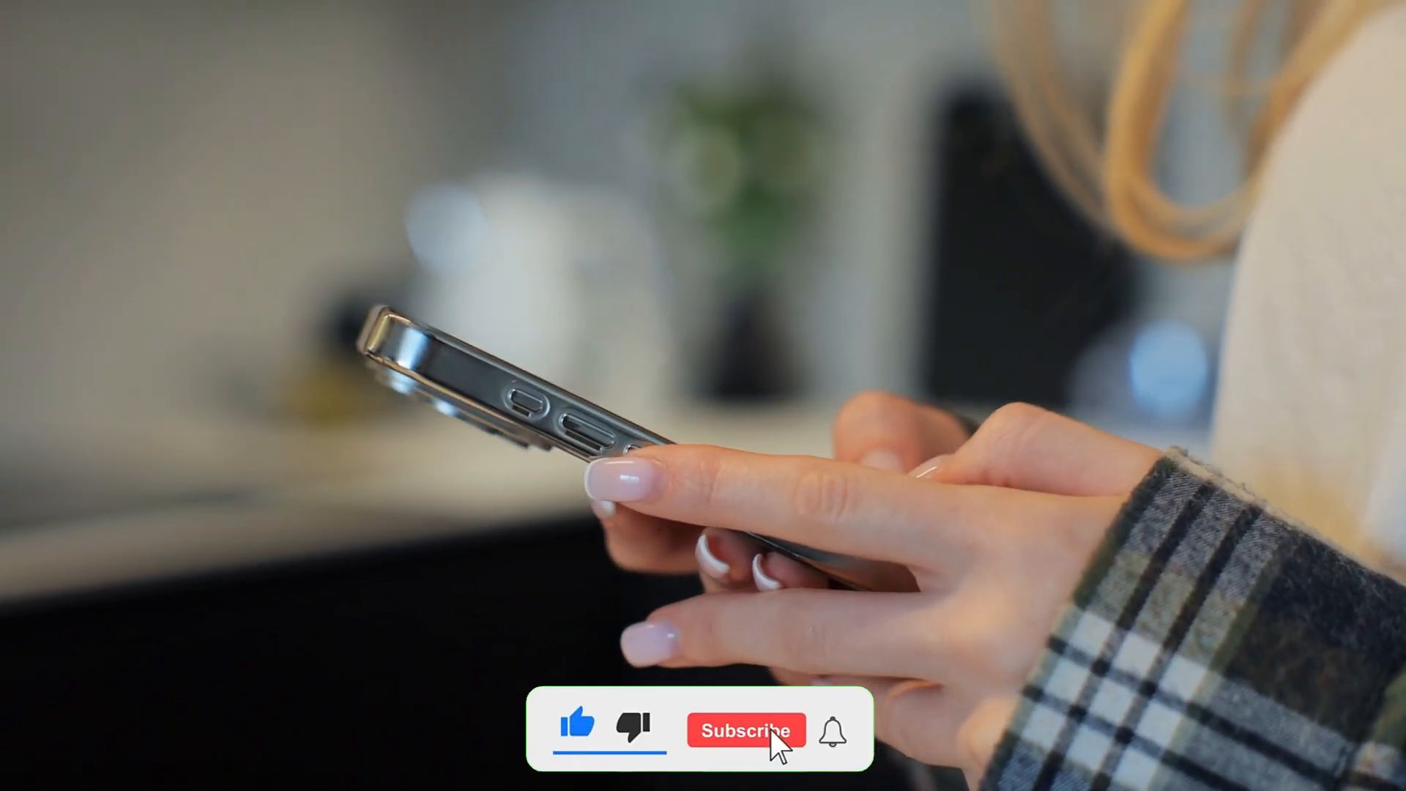
pyautogui.click(746, 729)
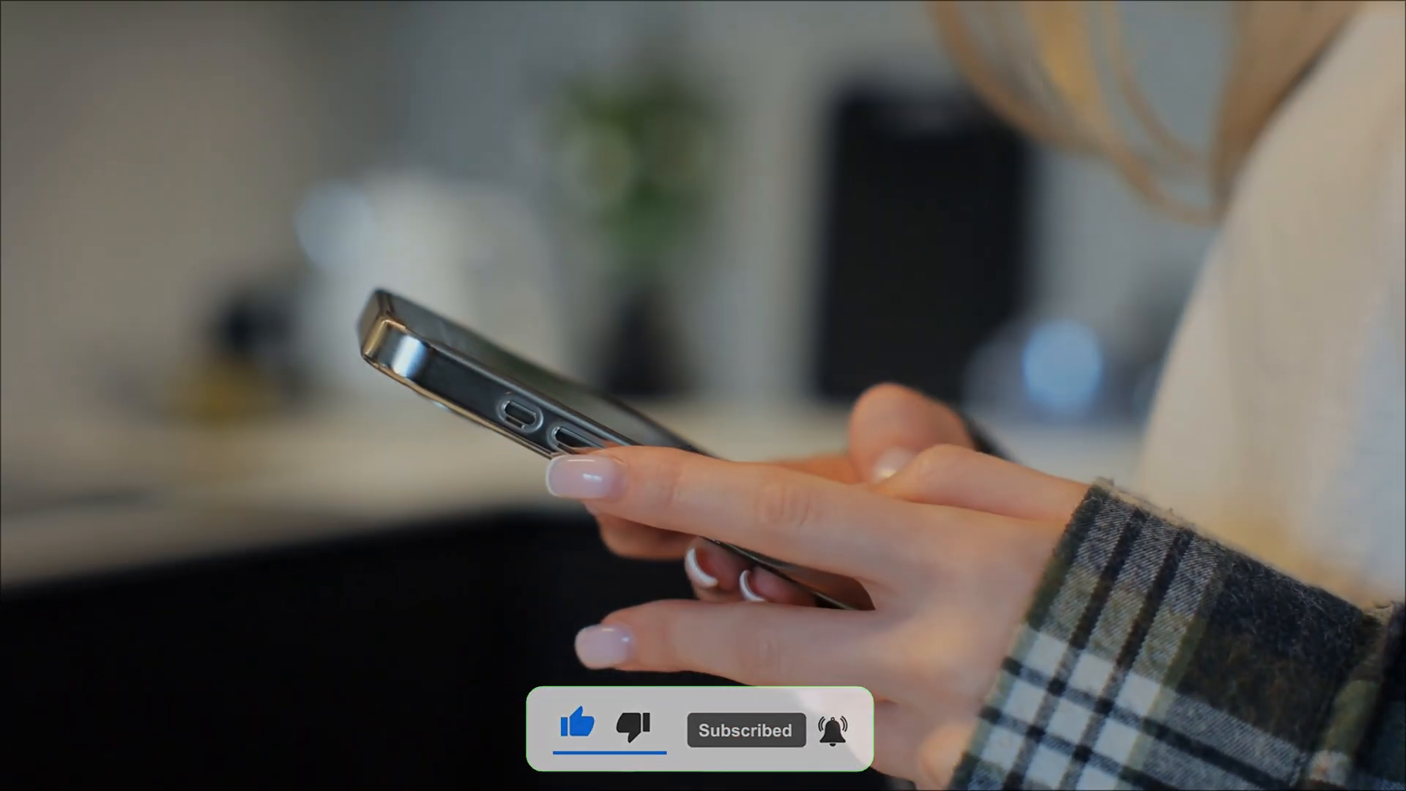